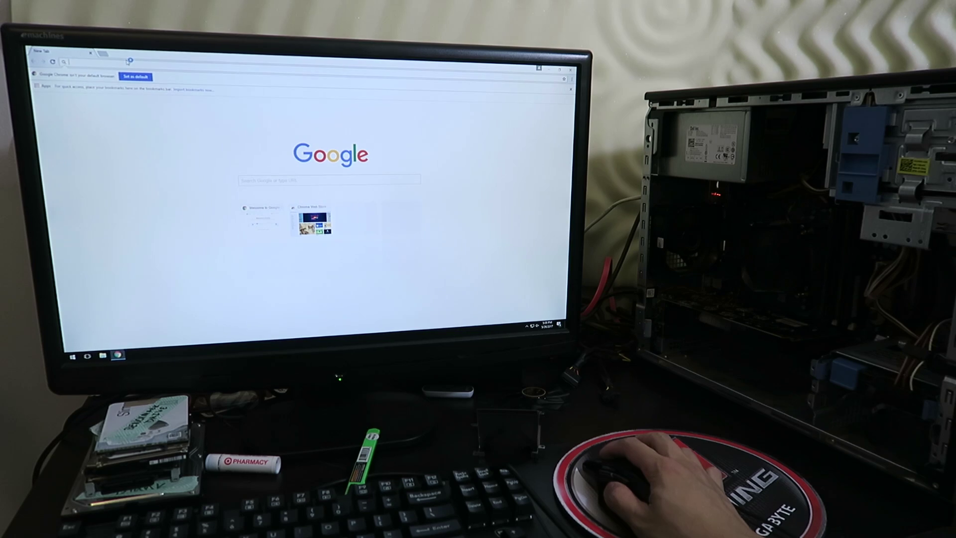
# Enter the text 'nerd' before leaving Chrome for the desktop.
pyautogui.write('nerd')
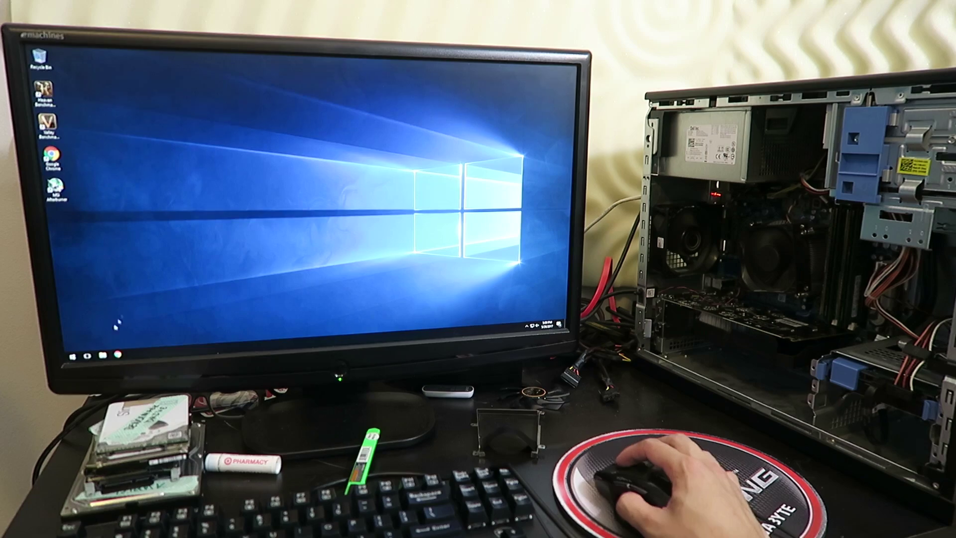
# Launch Valley Benchmark from its shortcut and move Afterburner below-right of the launcher.
pyautogui.click(73, 356)
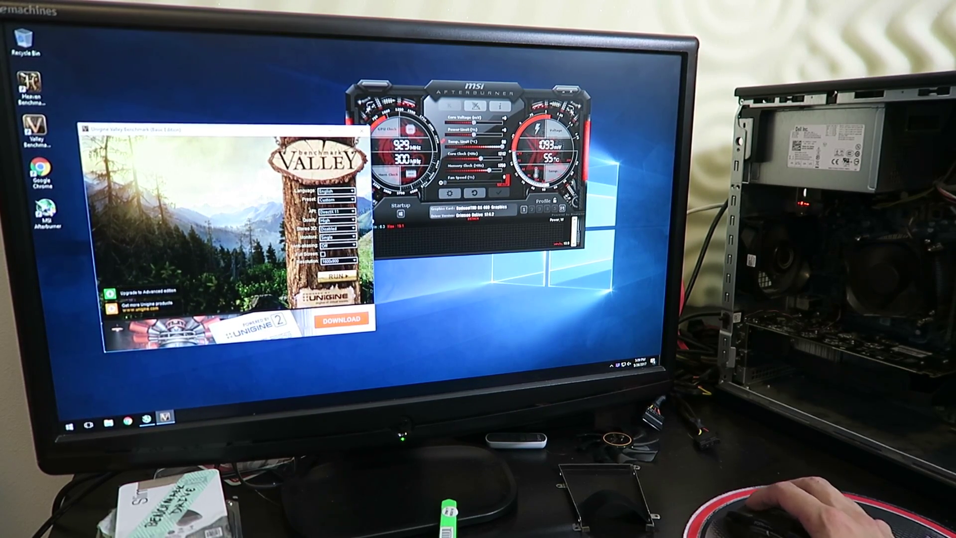
pyautogui.moveTo(457, 106); pyautogui.dragTo(555, 213)
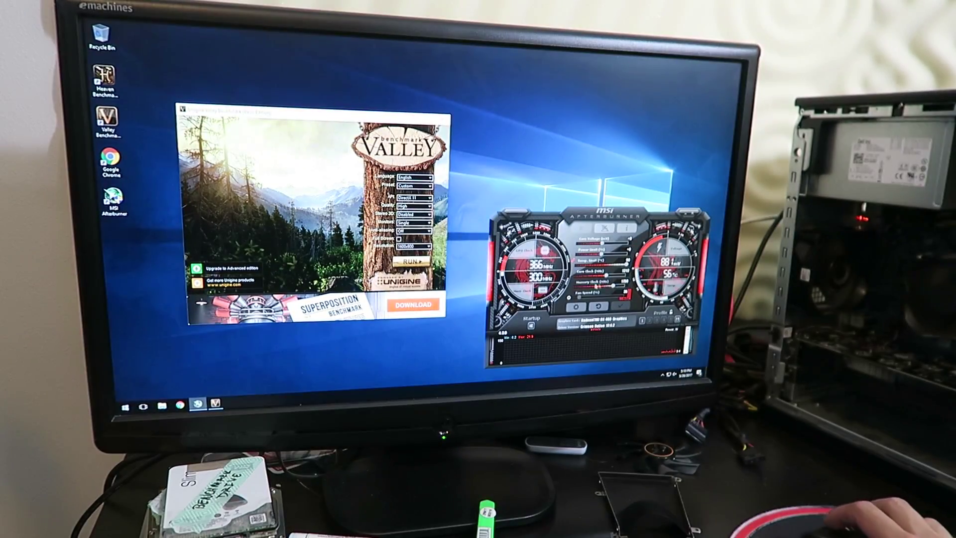
# Bring up the Tom's Hardware 'Watt limit on my PCIe?' thread and enlarge its 35W slot photo.
pyautogui.click(413, 263)
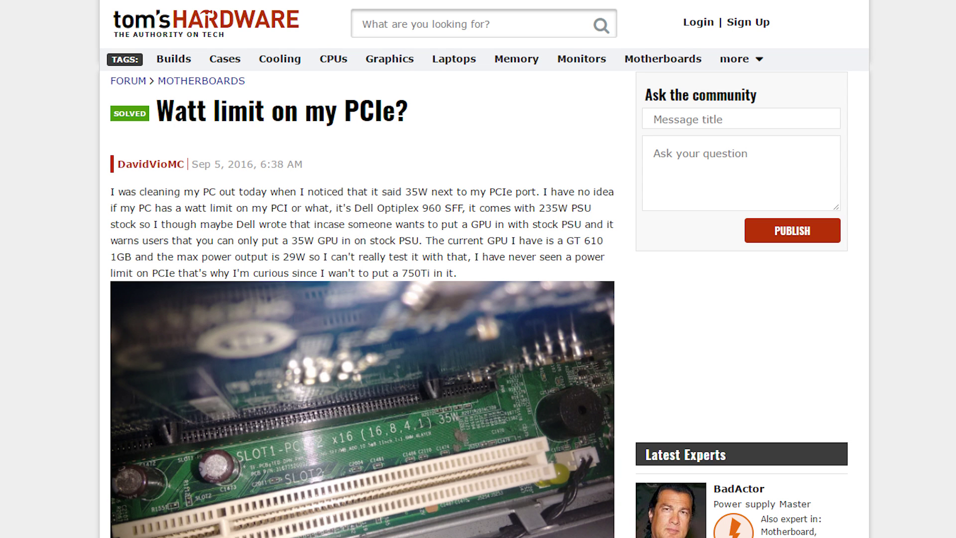
pyautogui.click(360, 408)
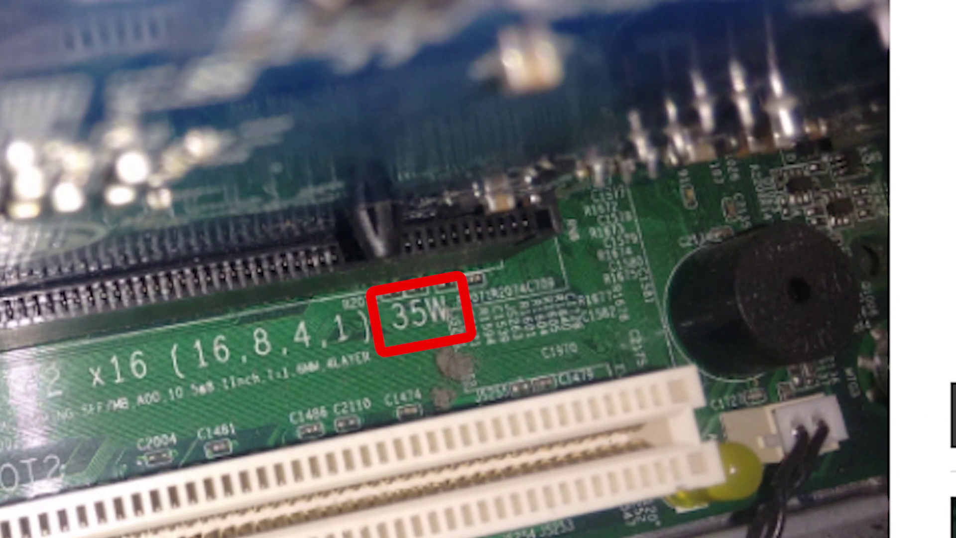